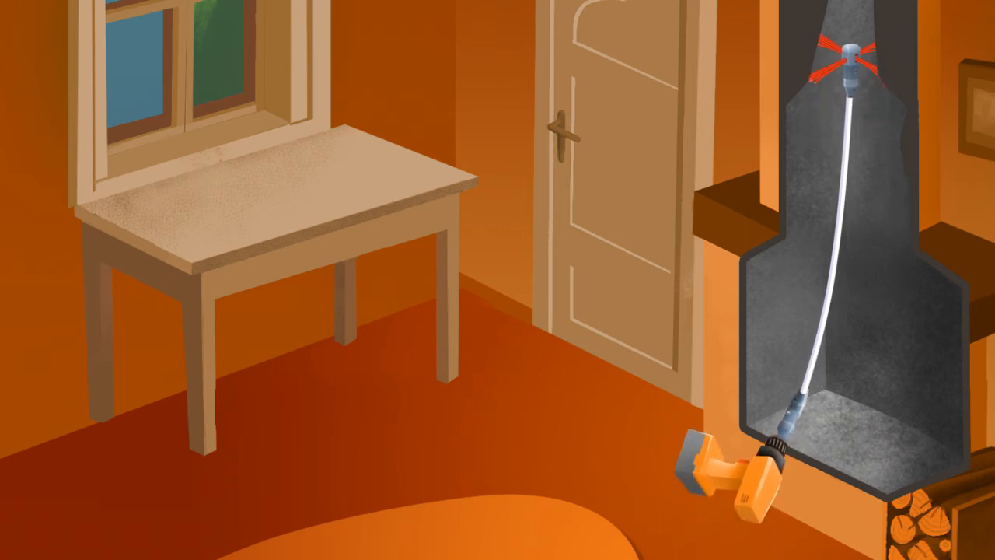
left_click(762, 466)
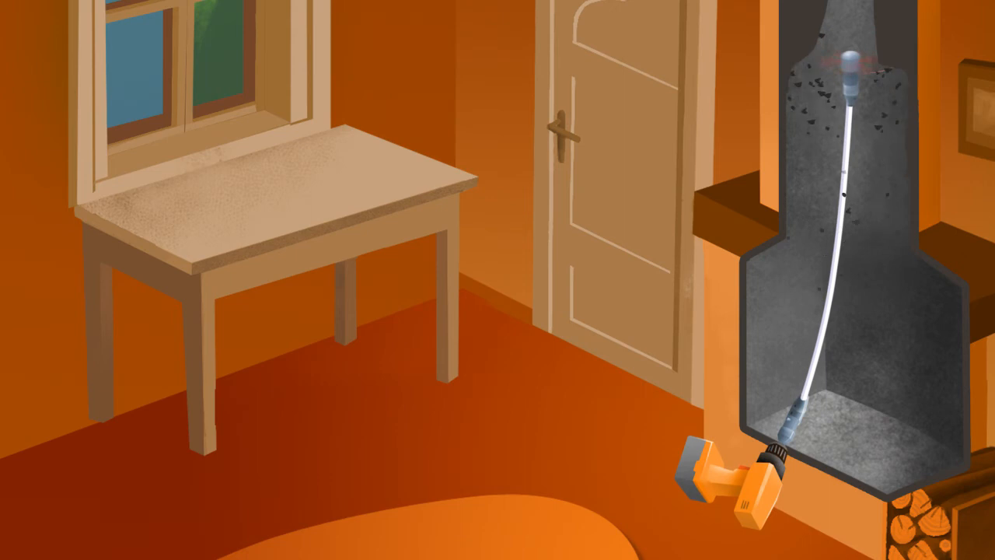